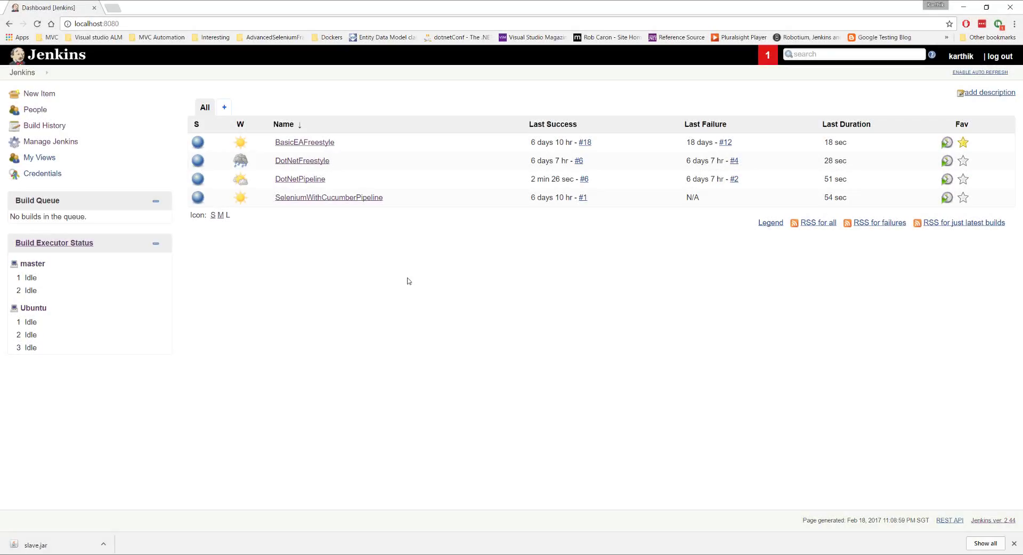
mouse_move(234, 100)
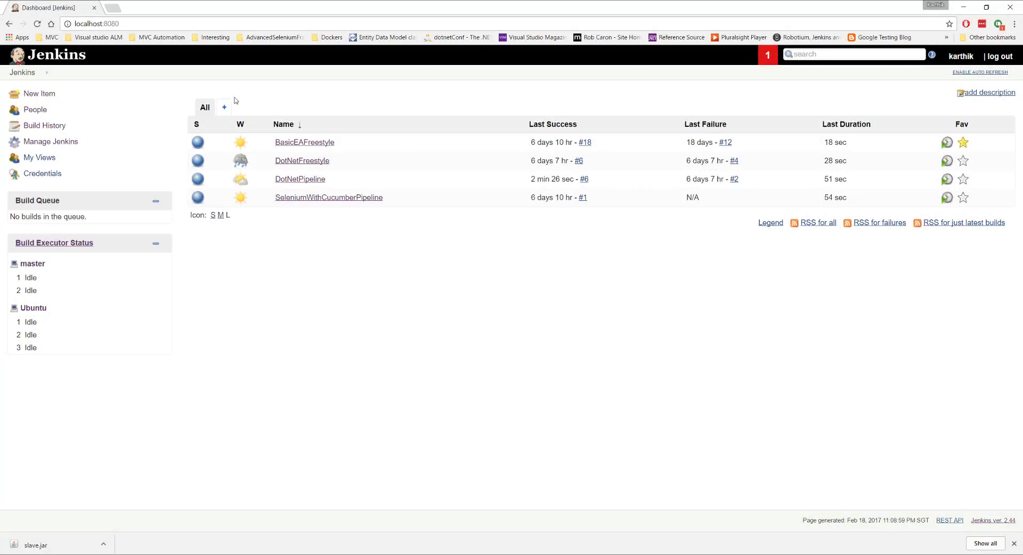
Step: Reach the plugin manager via Manage Jenkins from the job dashboard
left_click(50, 142)
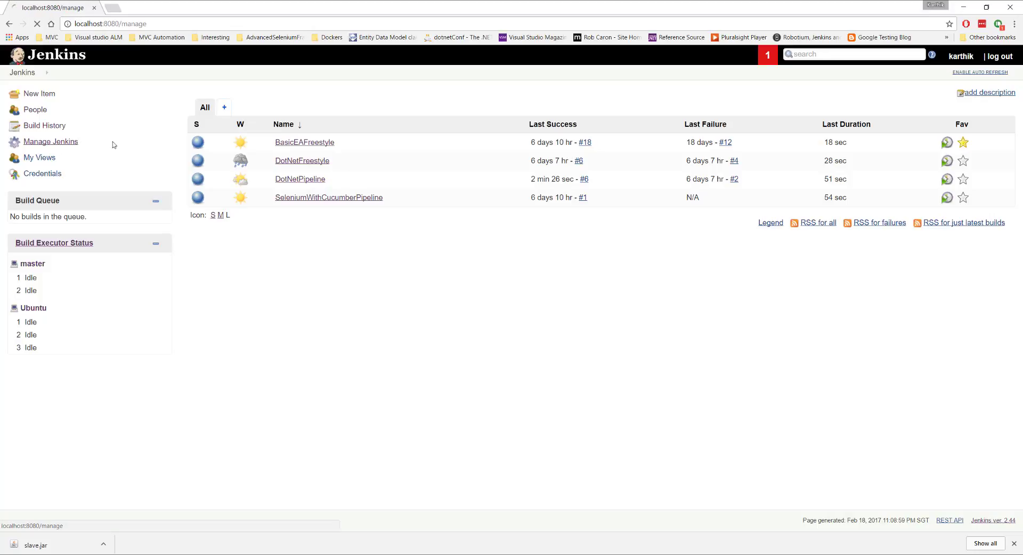
left_click(50, 142)
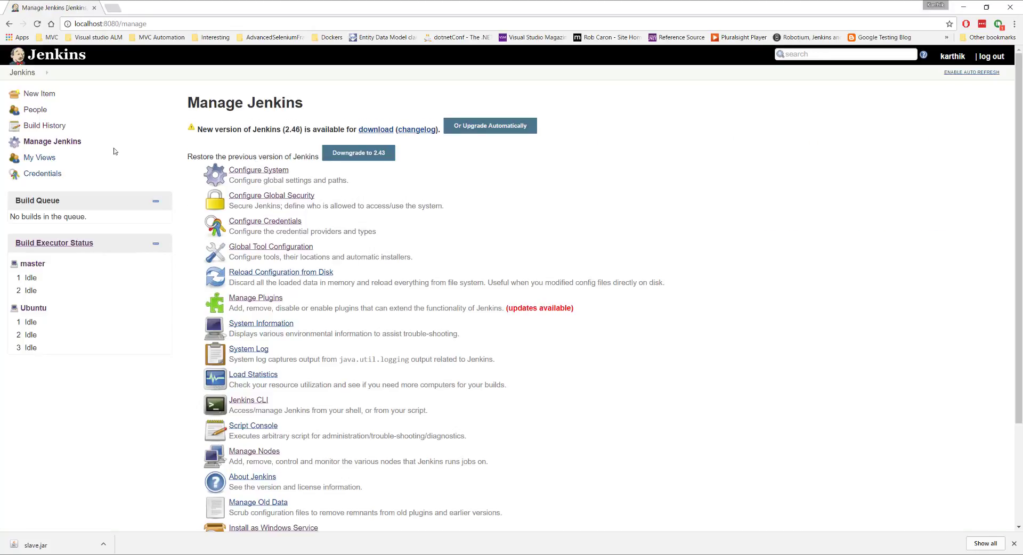
left_click(255, 298)
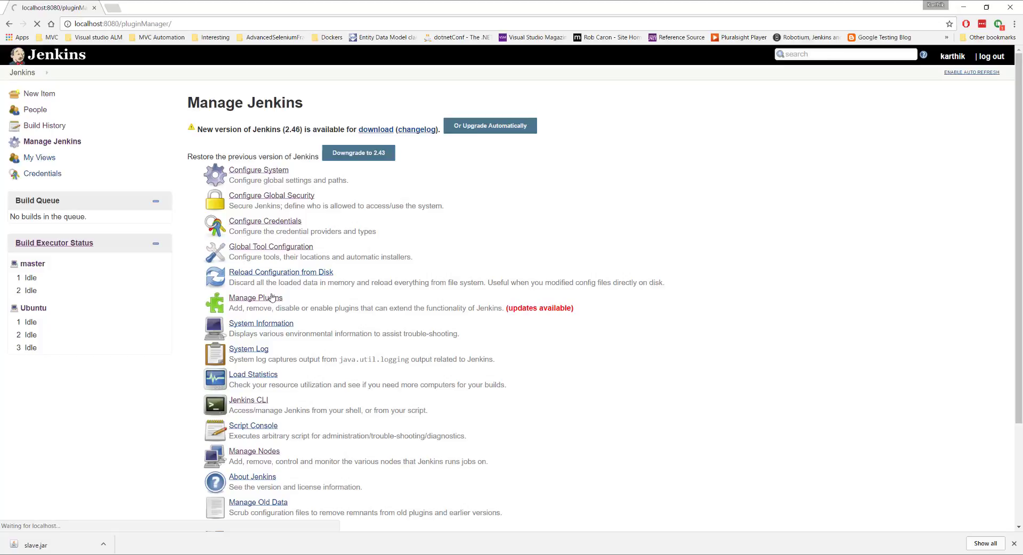
left_click(256, 298)
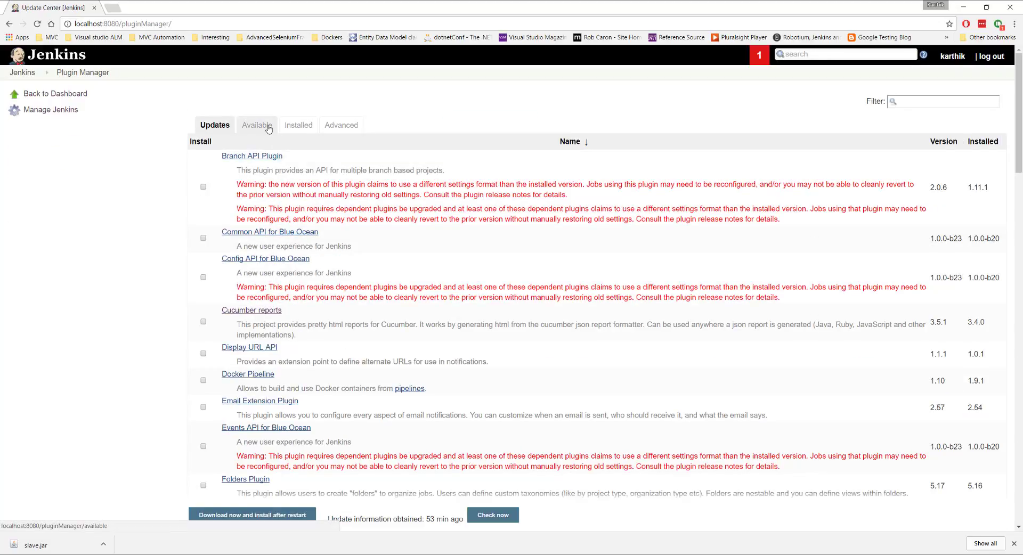
Step: Filter available plugins by 'blue ocean', select Blue Ocean beta and install it without restart
left_click(256, 125)
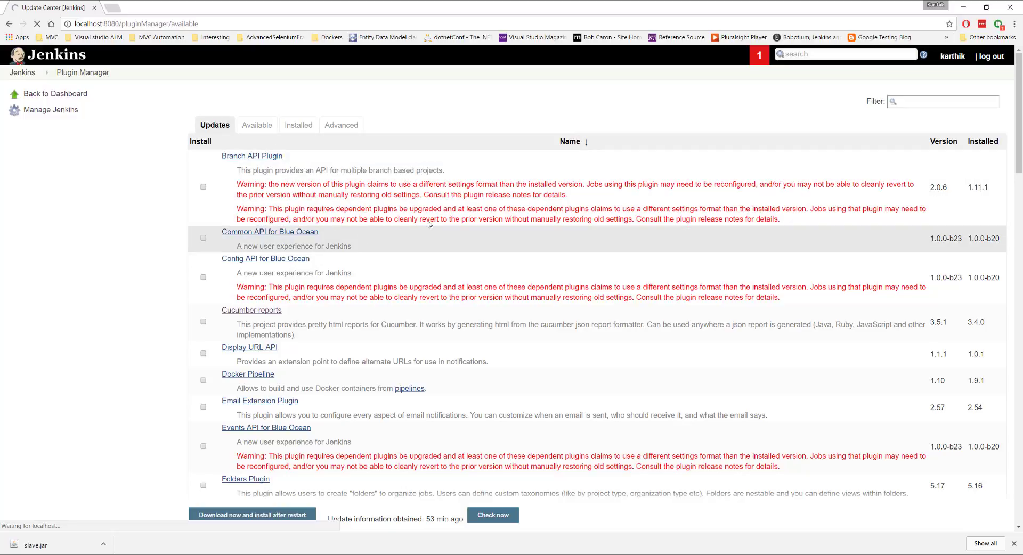
left_click(257, 124)
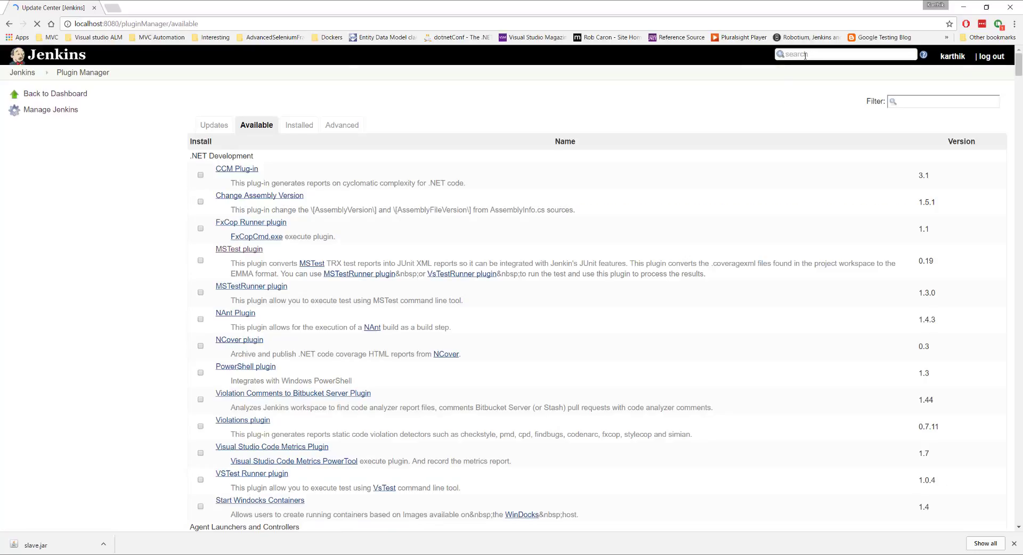
type("blue ocean")
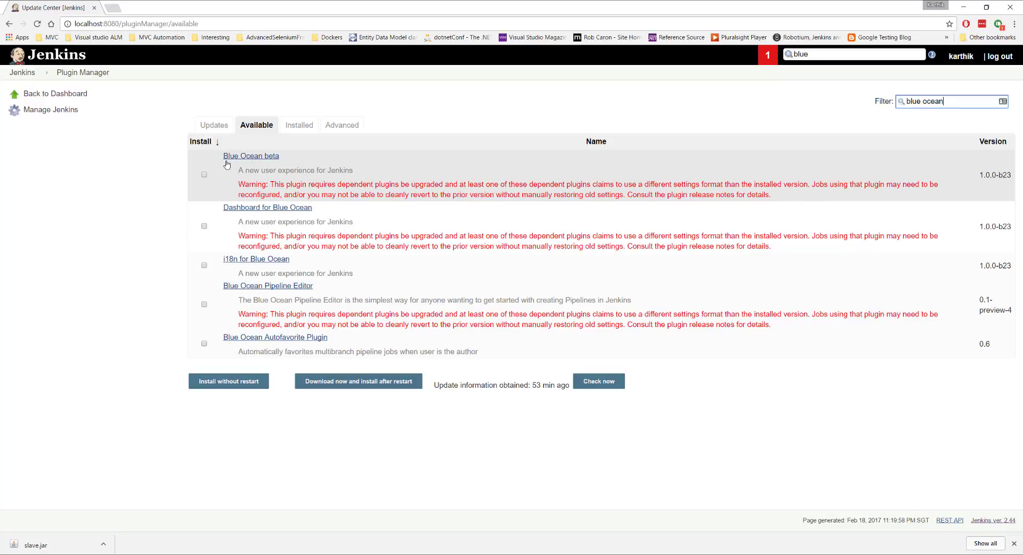
left_click(204, 175)
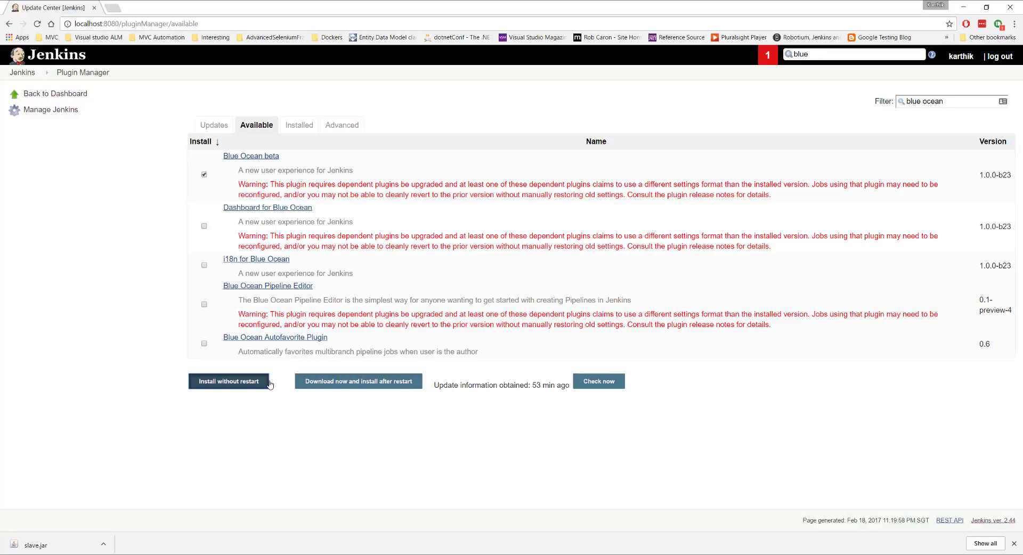
left_click(228, 381)
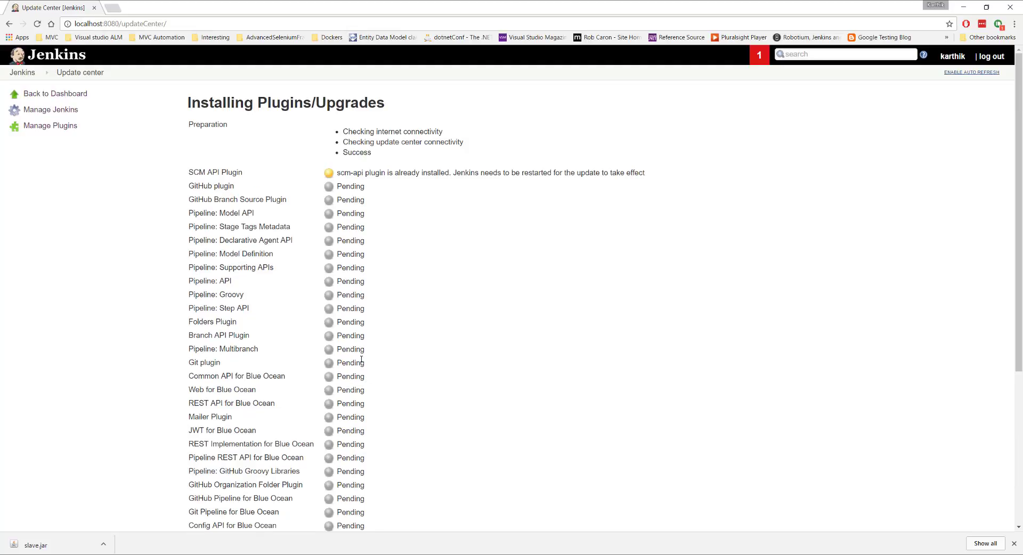
mouse_move(376, 186)
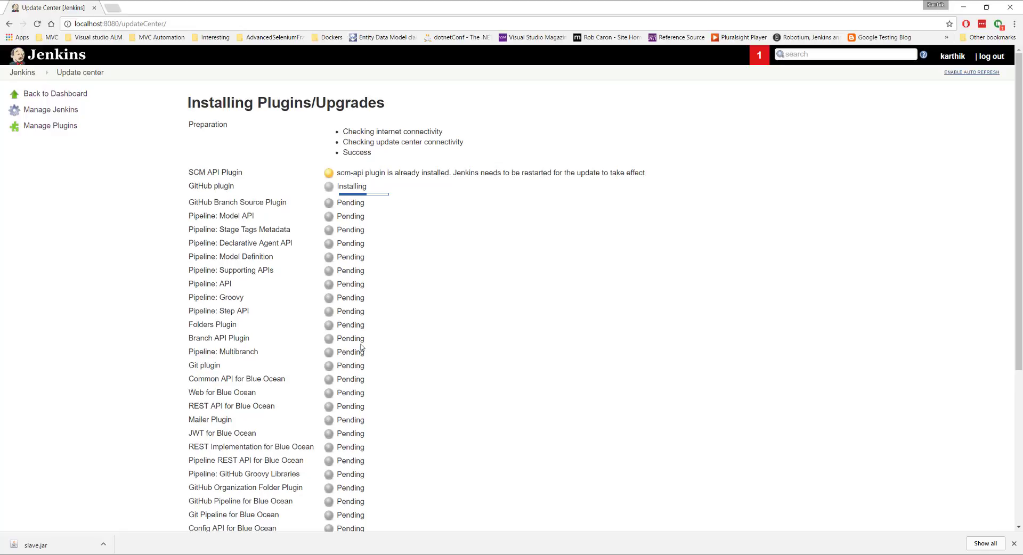
mouse_move(361, 340)
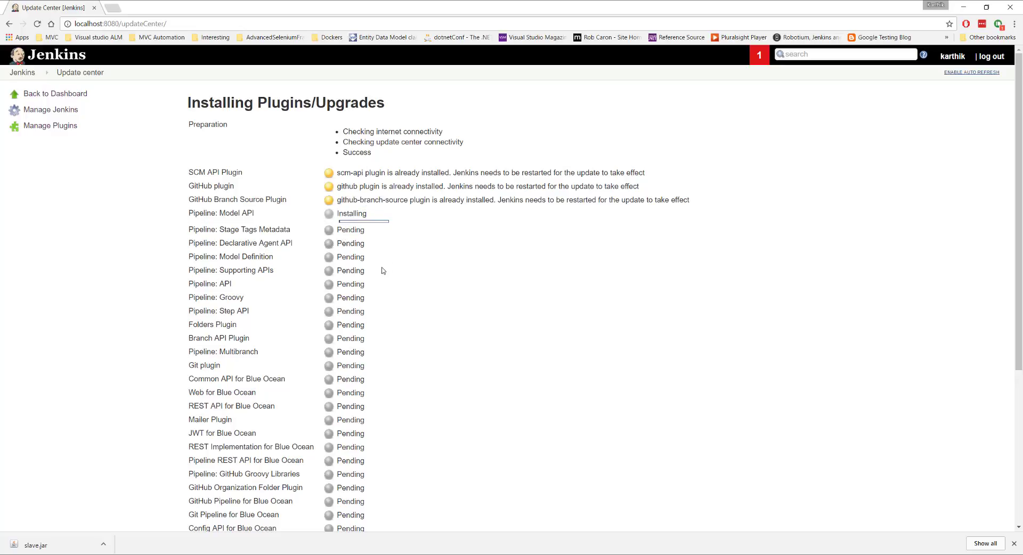
mouse_move(266, 287)
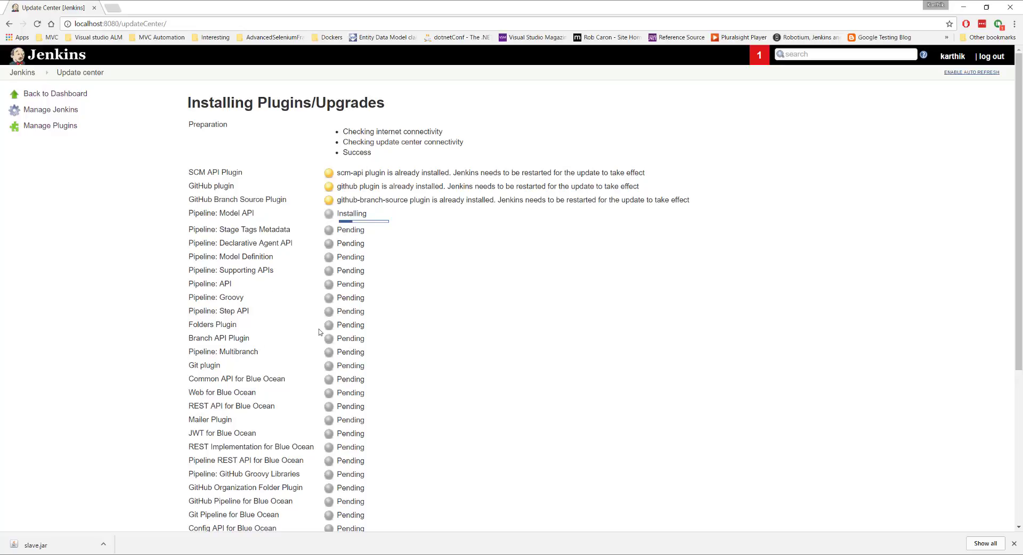
Step: Scroll the Installing Plugins/Upgrades page to follow the dependency installation progress
scroll("down", 3)
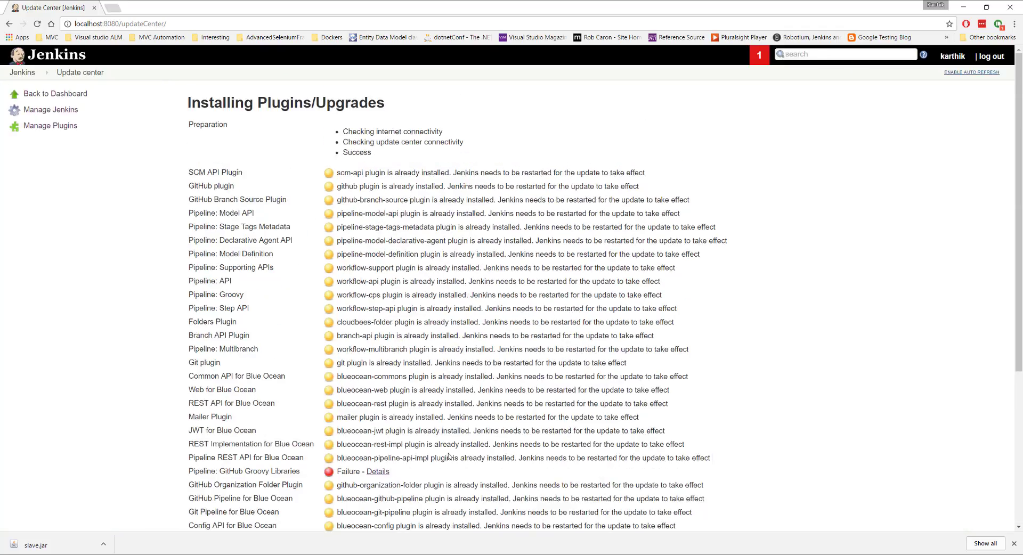
mouse_move(848, 71)
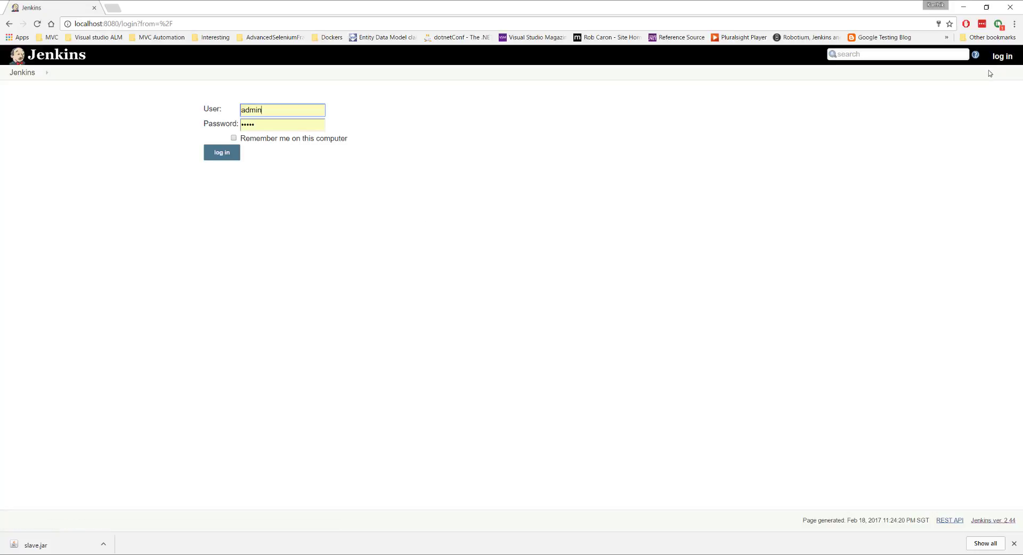
Step: Log in with the pre-filled credentials to return to the Jenkins job dashboard
left_click(221, 152)
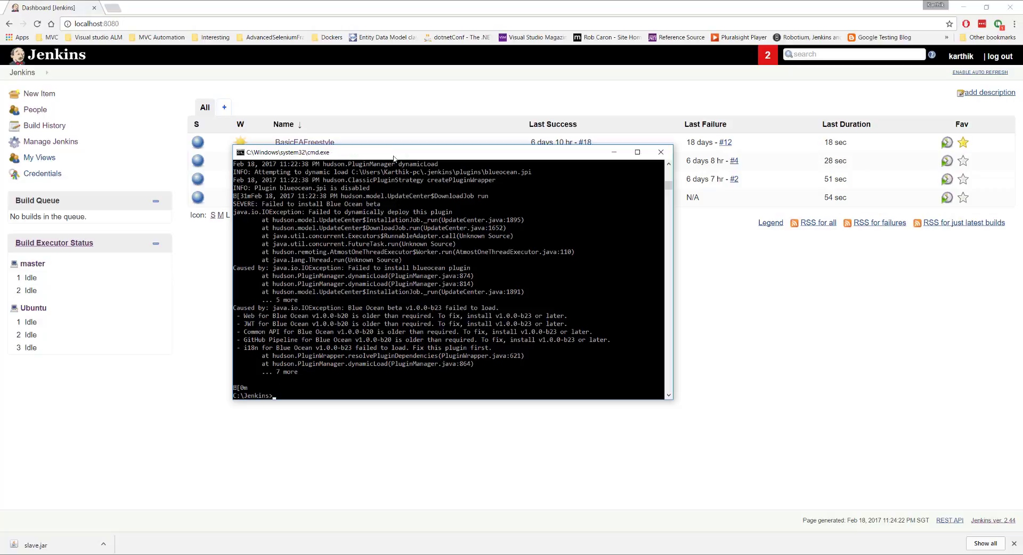
Step: Run 'java -jar jenkins.war' in Command Prompt to restart Jenkins and load the new plugins
type("java -jar jenkins.war")
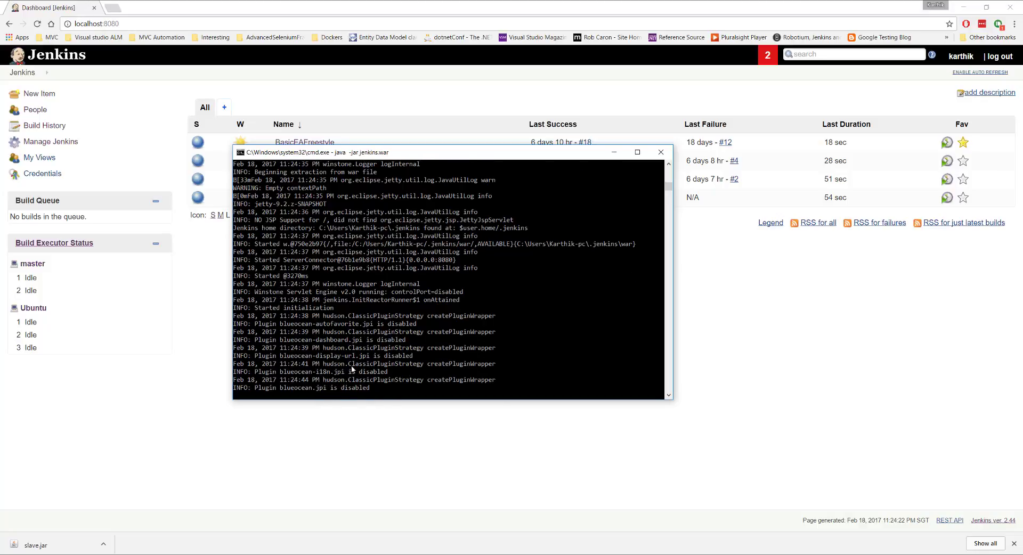
mouse_move(382, 348)
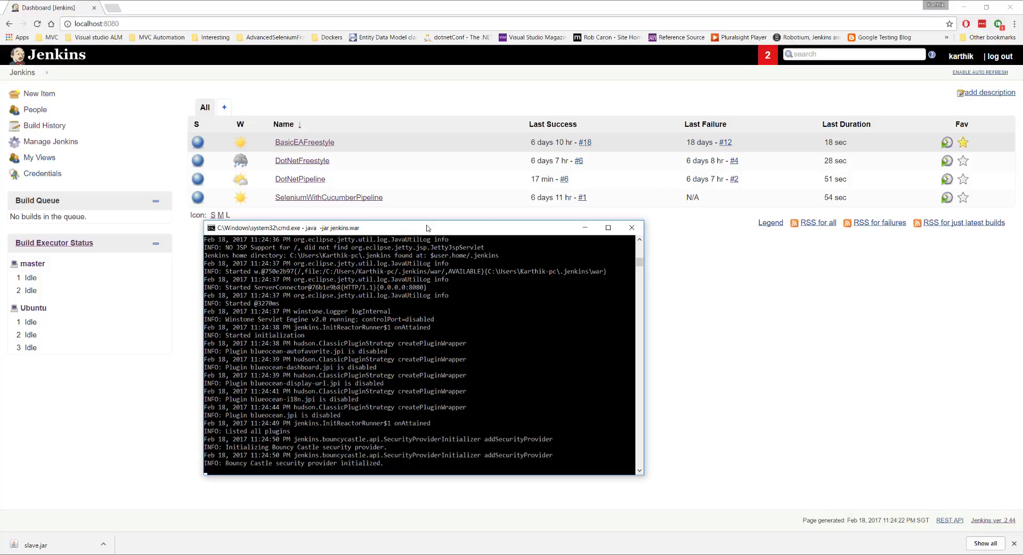
left_click(98, 23)
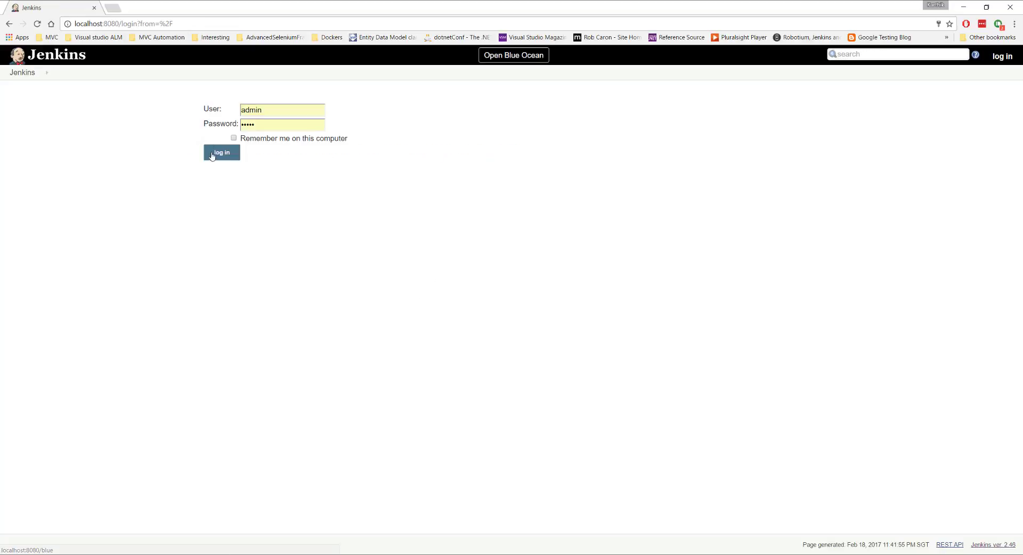
Step: Log in to the restarted Jenkins and switch to the Blue Ocean dashboard
left_click(222, 152)
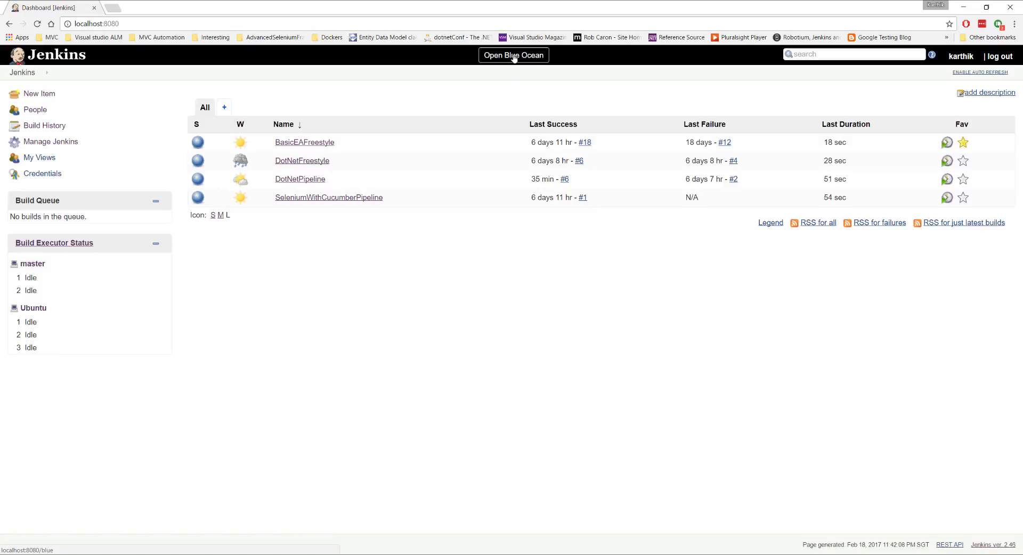
left_click(514, 55)
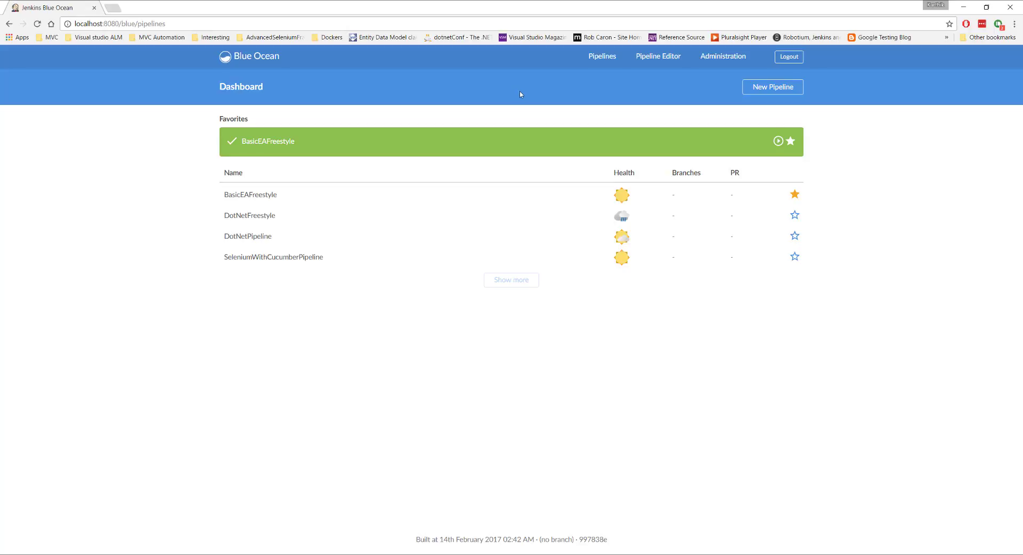
mouse_move(273, 207)
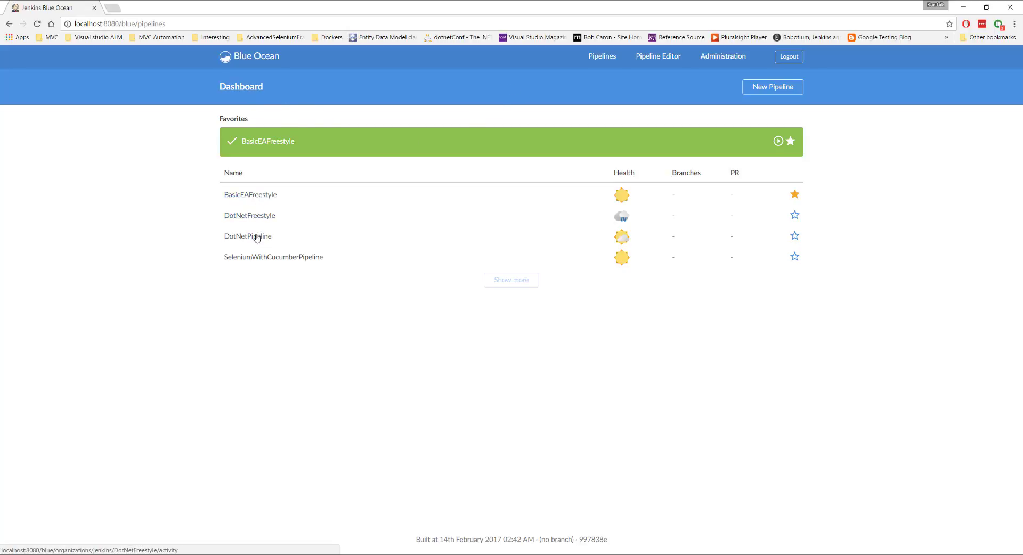
mouse_move(273, 256)
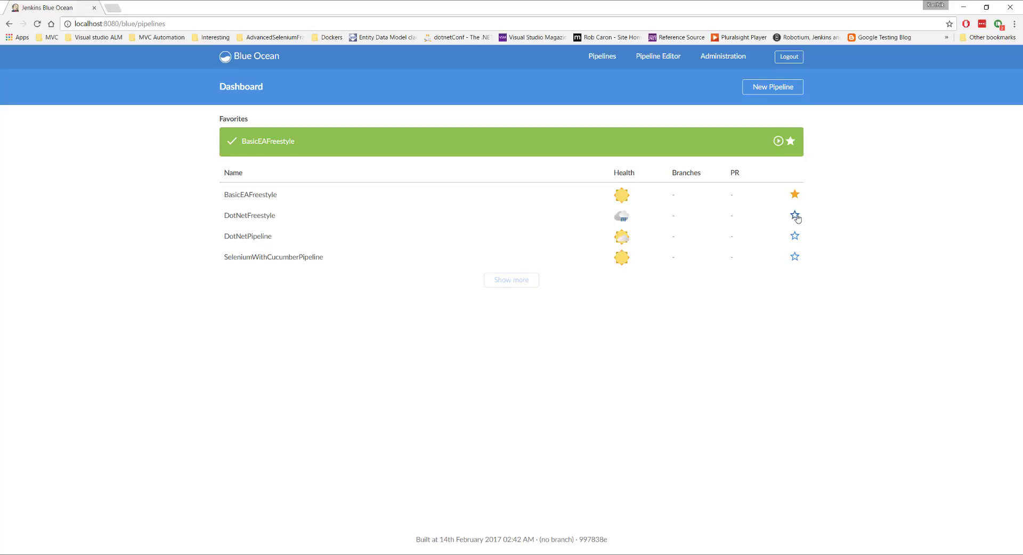
Step: Toggle the DotNetFreestyle and DotNetPipeline favourite stars, leaving only BasicEAFreestyle favourited
left_click(795, 215)
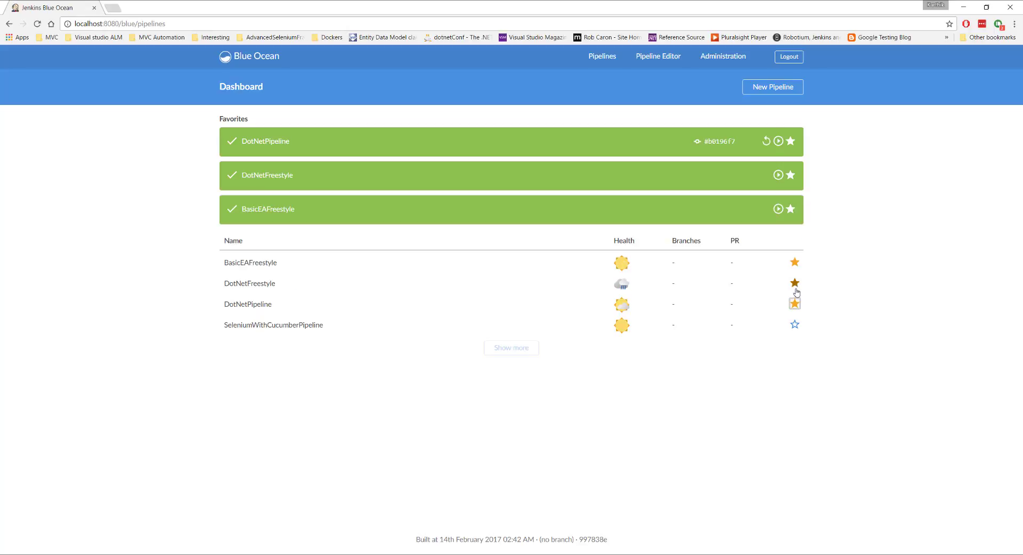
left_click(796, 292)
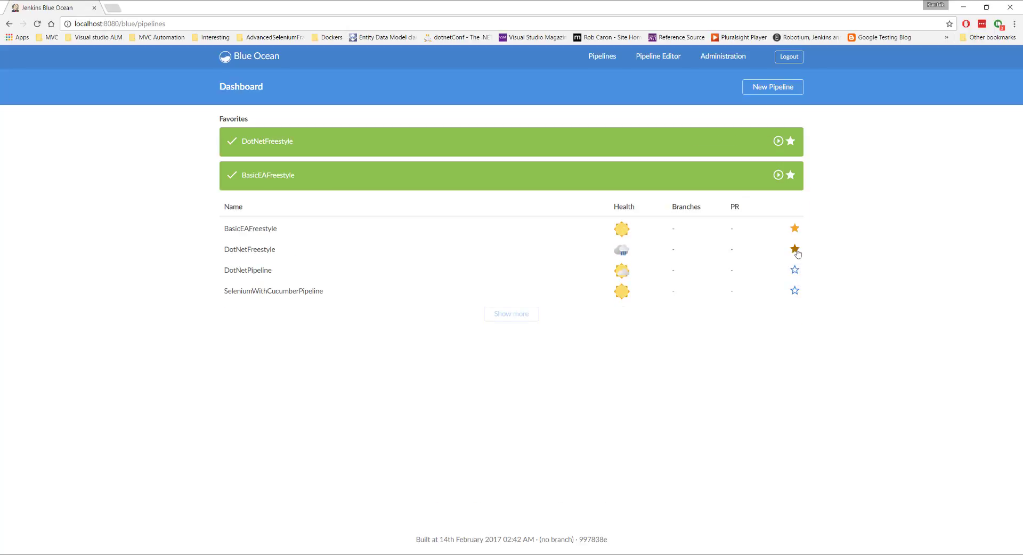
left_click(795, 252)
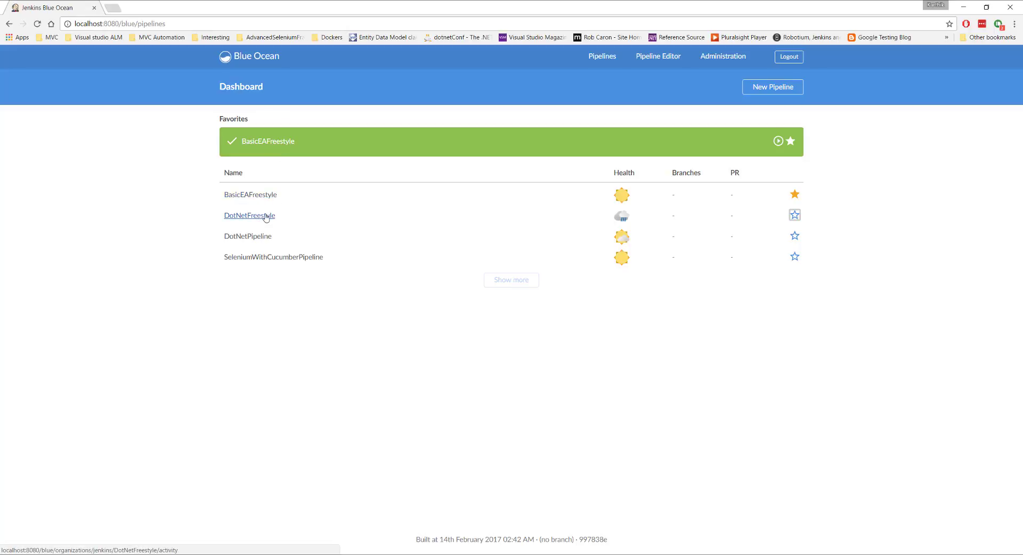
Step: View run #6's Checkout code, Test and Build stages, expanding the Build batch script log
left_click(248, 237)
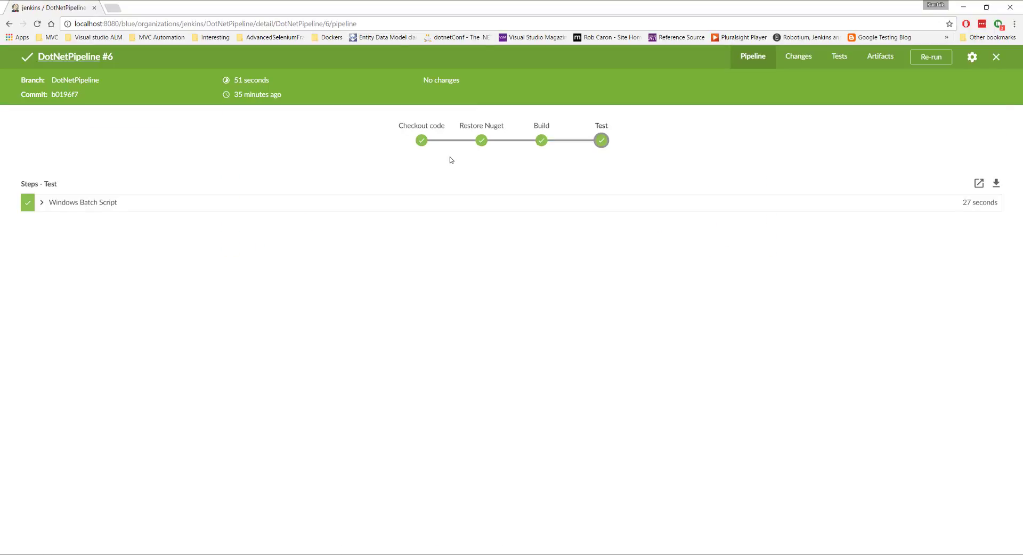
mouse_move(422, 140)
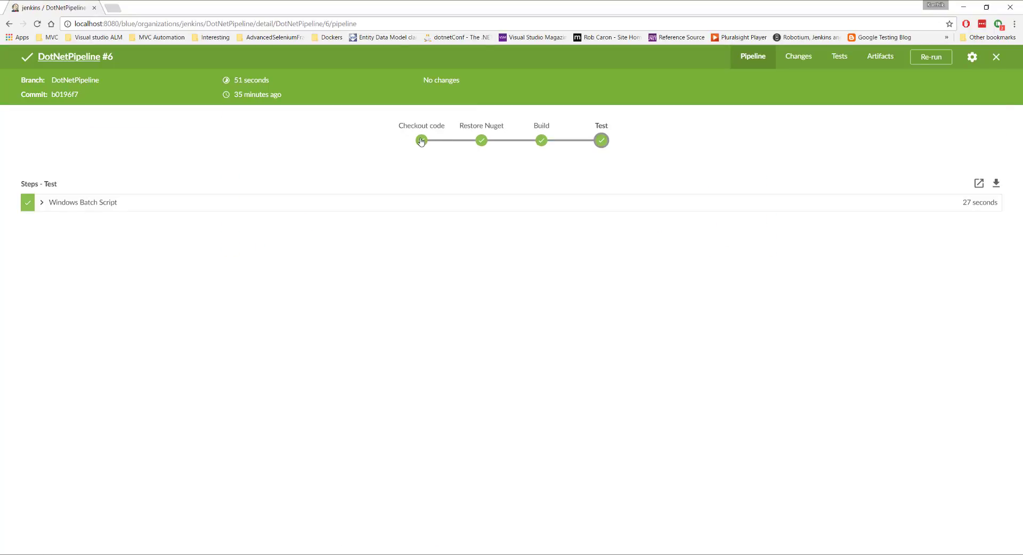
mouse_move(421, 141)
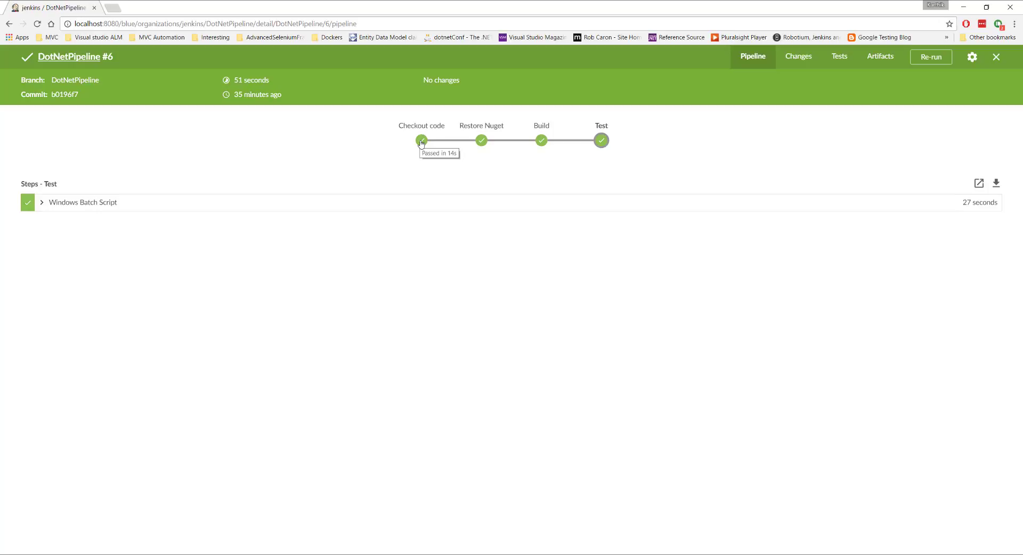
left_click(482, 141)
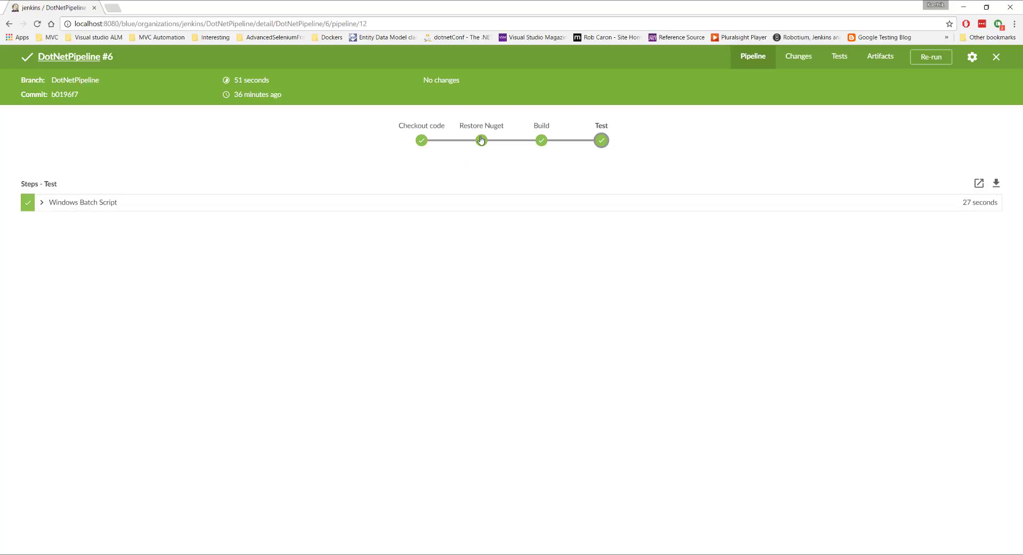
left_click(481, 140)
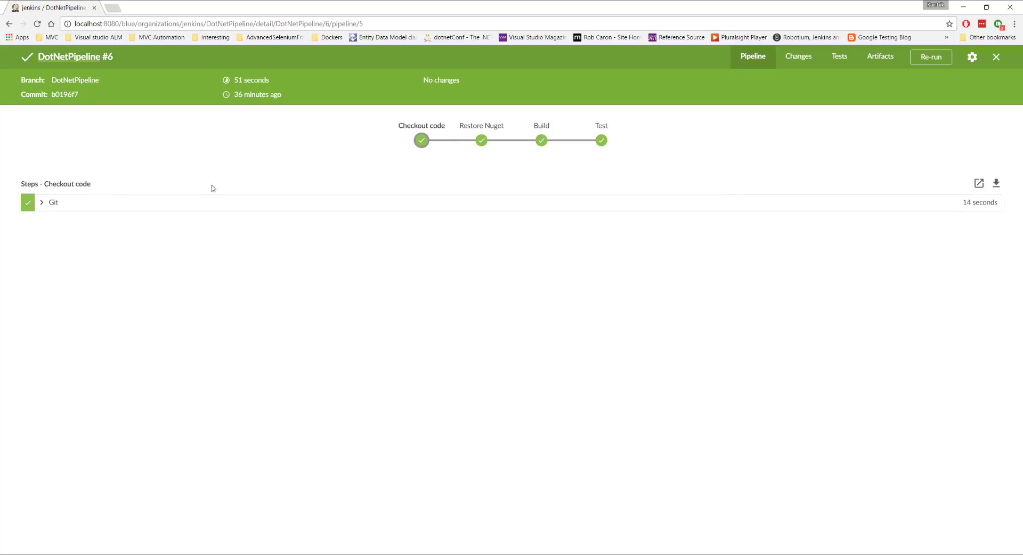
left_click(54, 202)
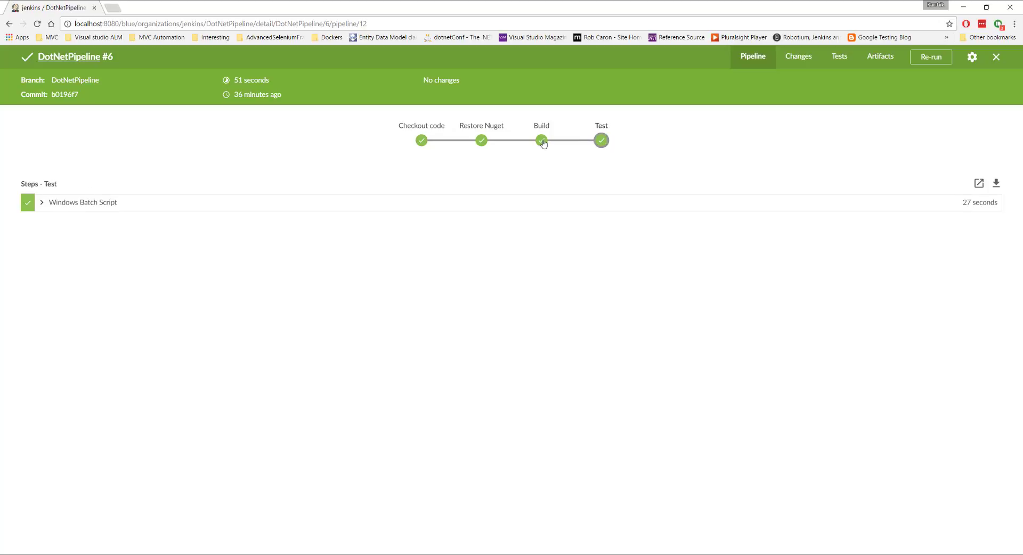
left_click(542, 141)
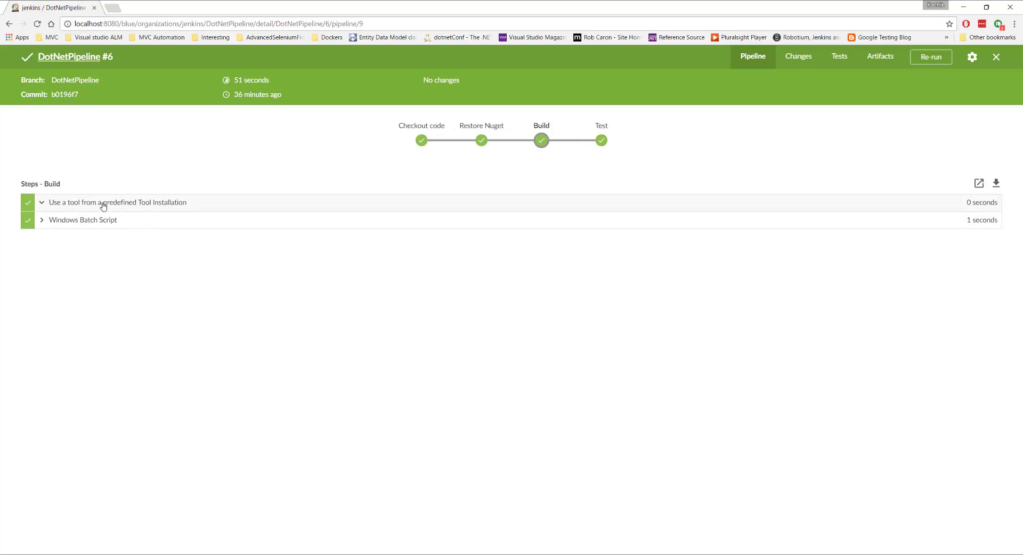
left_click(83, 220)
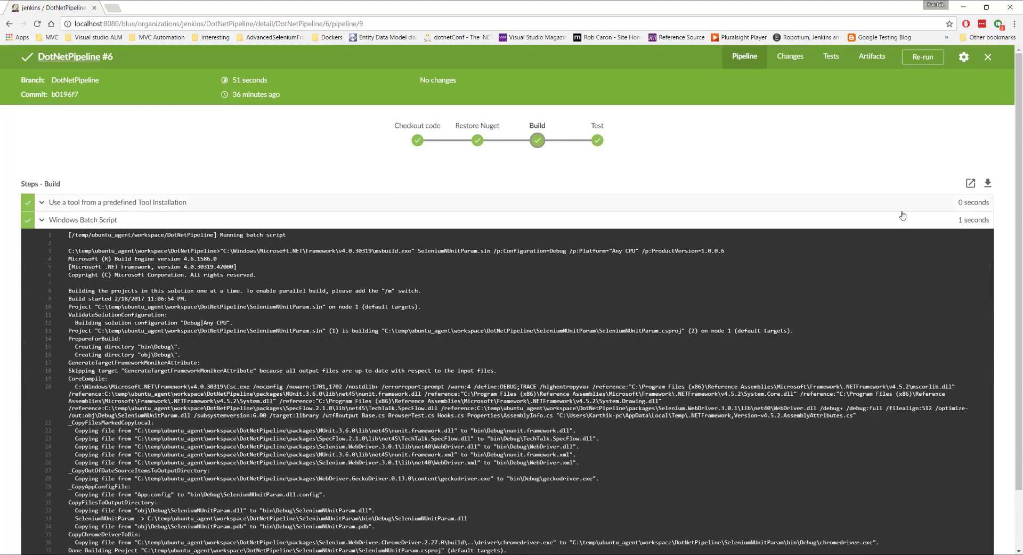
Step: Check run #6's Changes, Tests and Artifacts pages, confirming nothing was archived
left_click(790, 56)
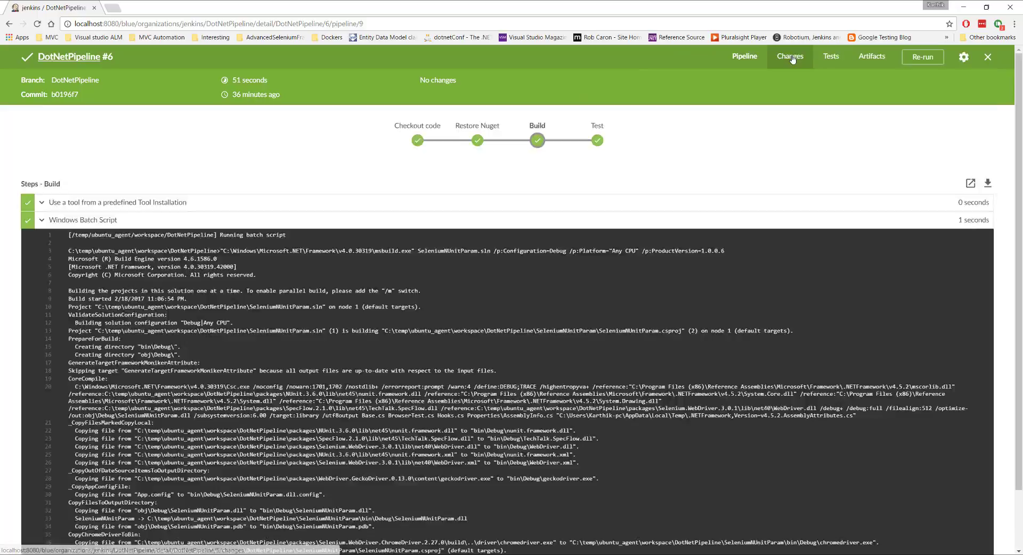
left_click(789, 56)
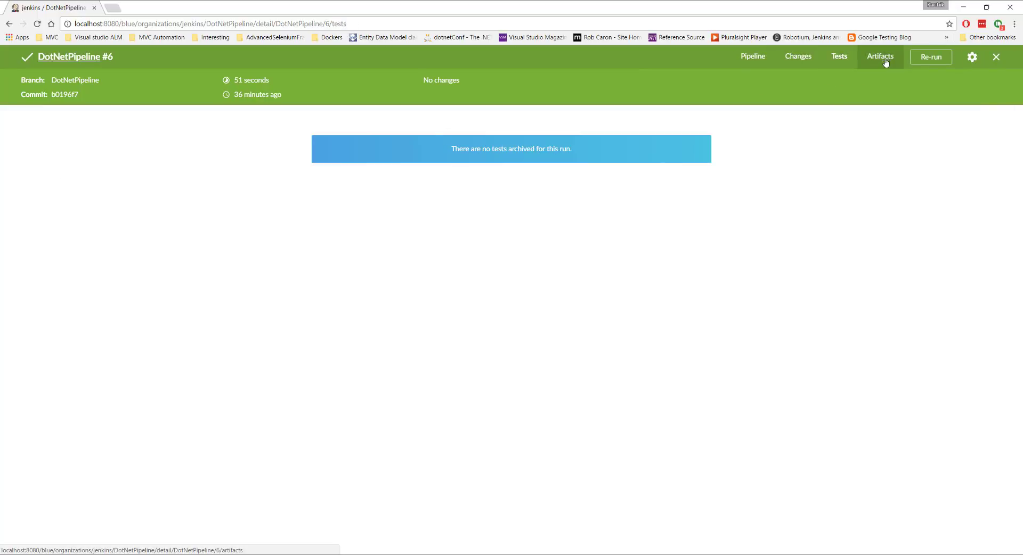
left_click(879, 56)
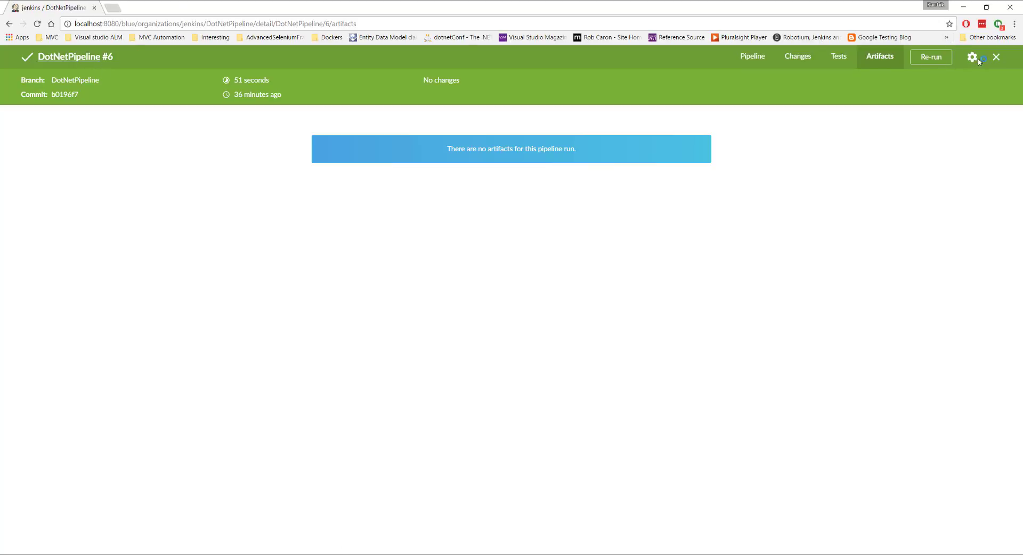
Step: View the DotNetPipeline configuration, then navigate back to the Blue Ocean activity list of runs 1–6
left_click(972, 57)
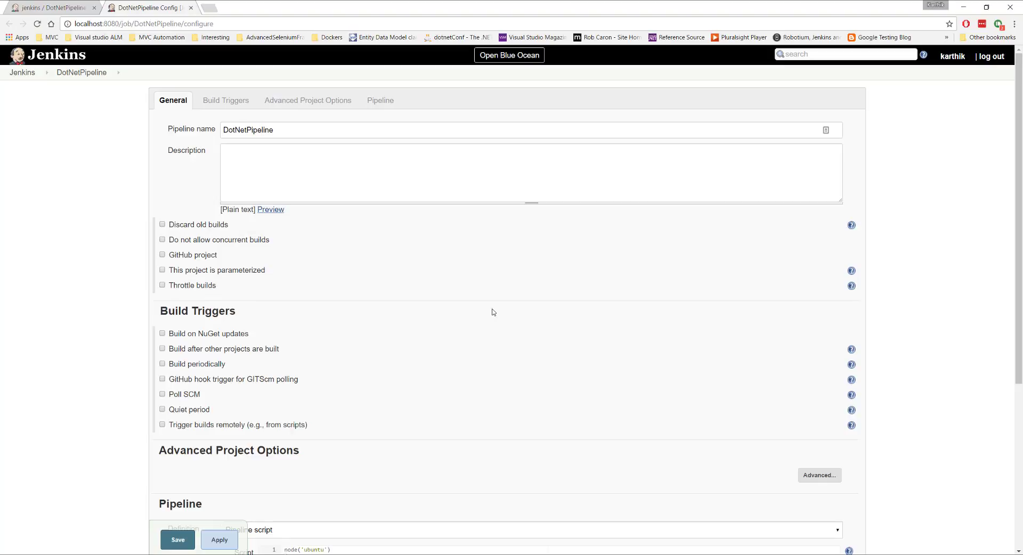
mouse_move(503, 341)
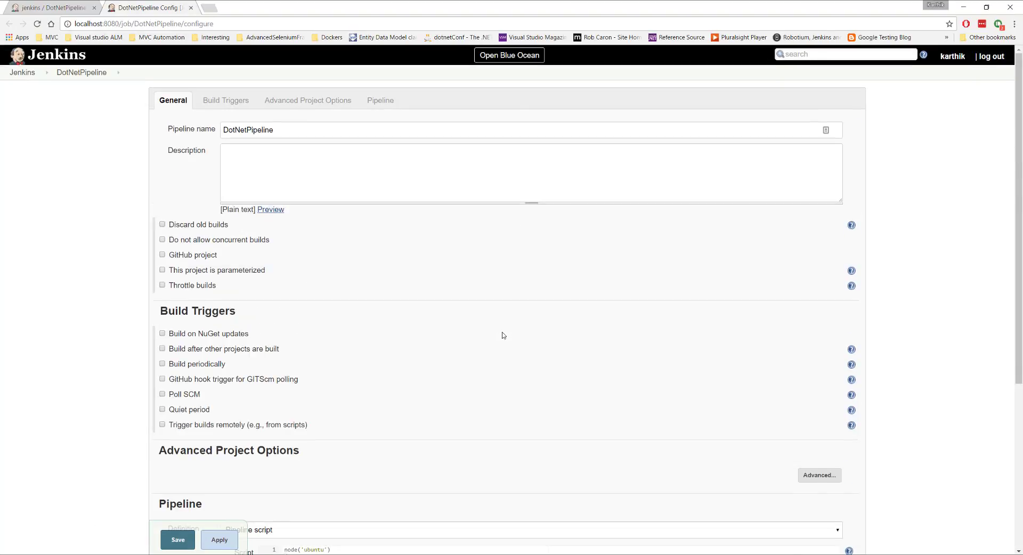
mouse_move(524, 59)
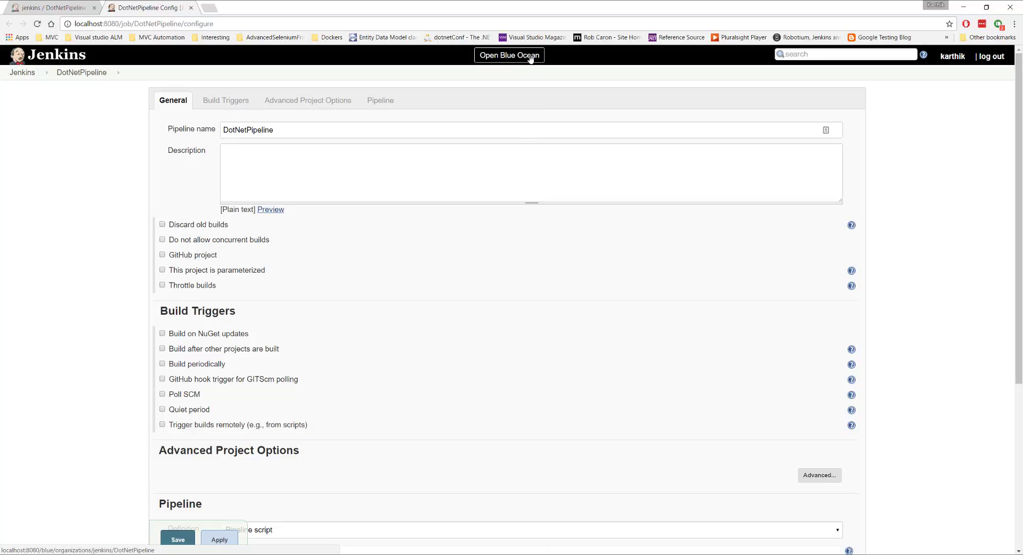
left_click(510, 55)
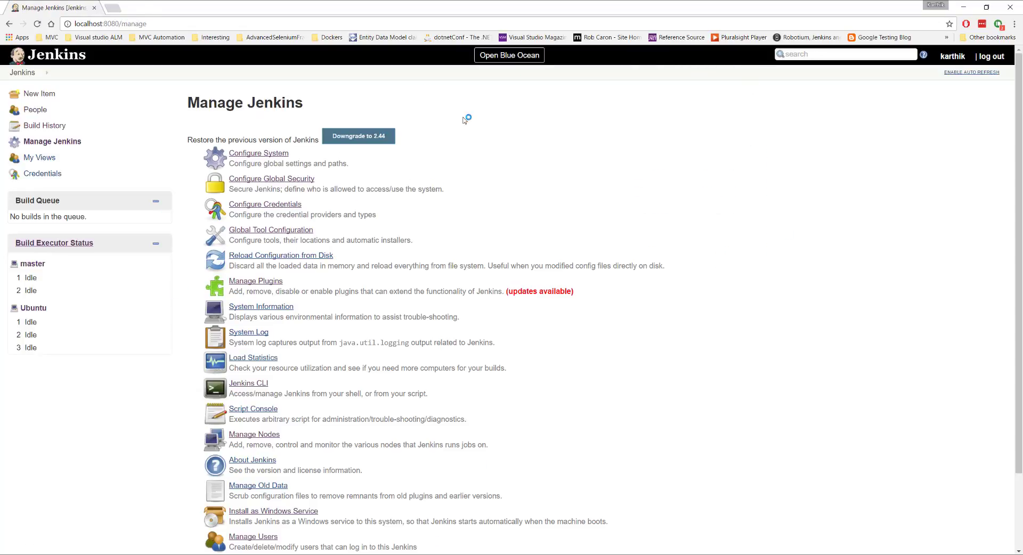
left_click(9, 24)
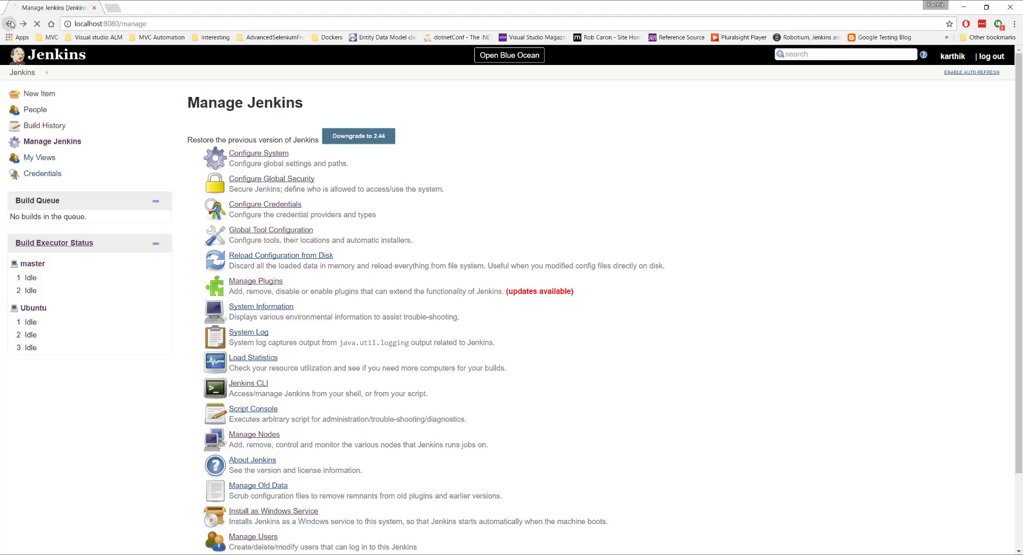
left_click(510, 55)
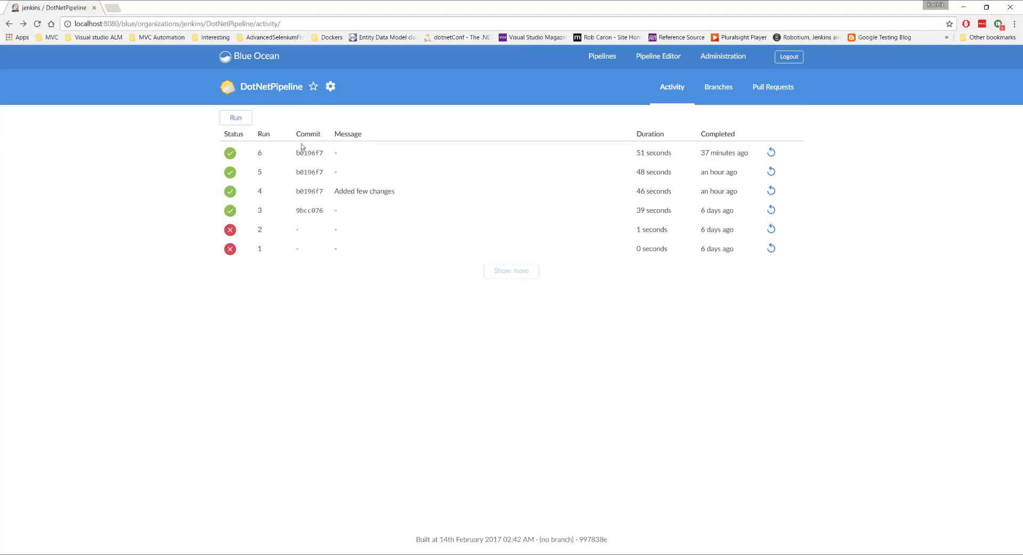
mouse_move(300, 172)
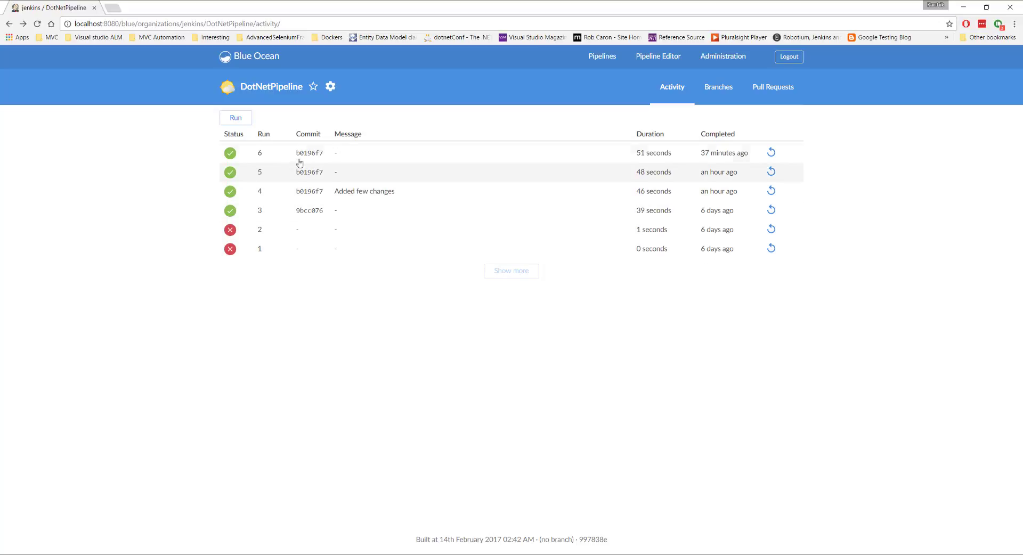
mouse_move(308, 152)
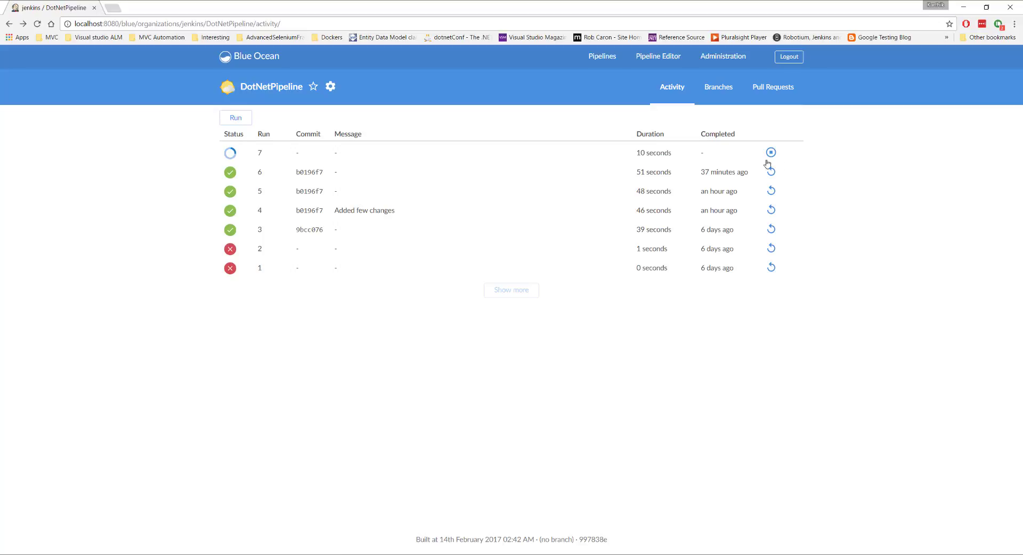
mouse_move(368, 162)
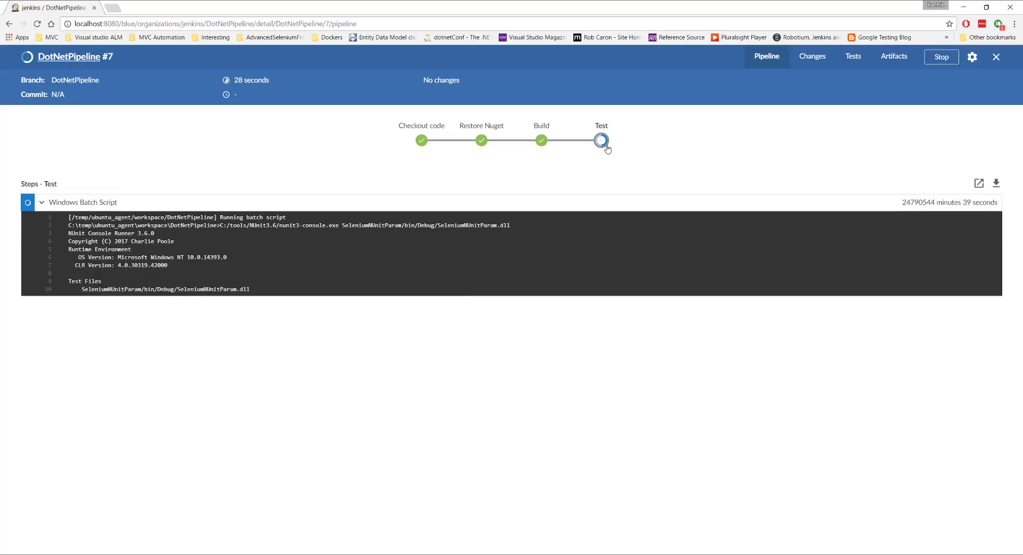
mouse_move(724, 171)
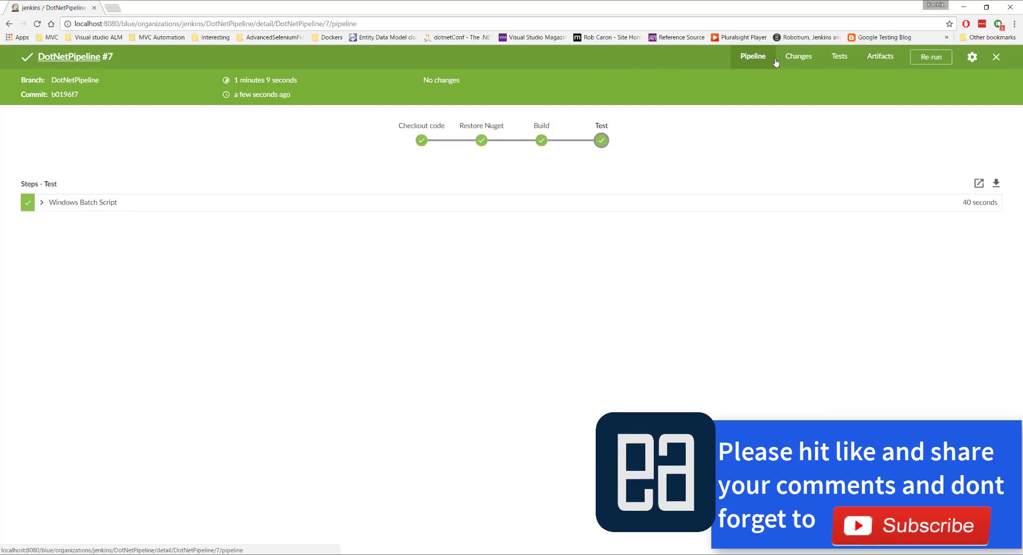
mouse_move(741, 88)
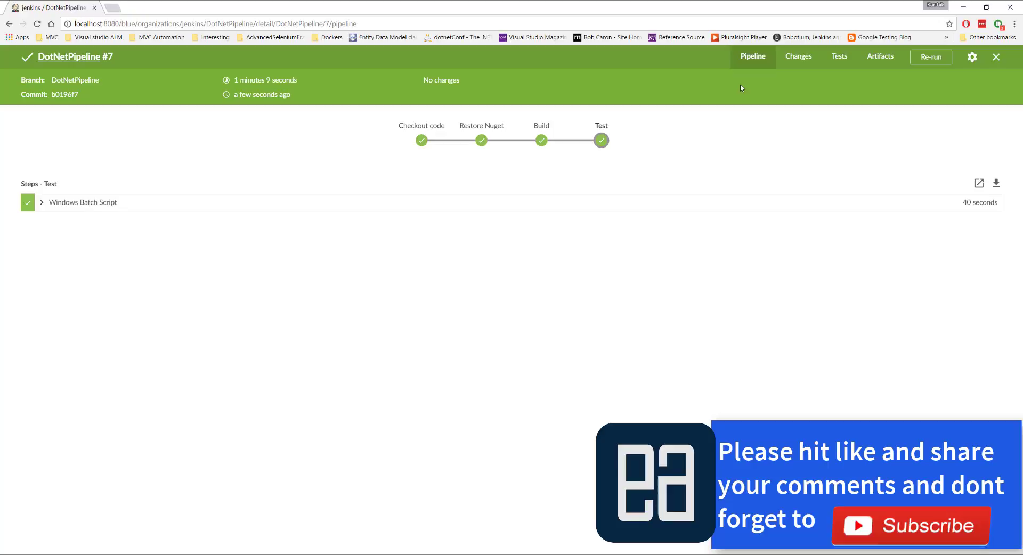
Step: Close run #7's details and return to the DotNetPipeline activity list
left_click(996, 57)
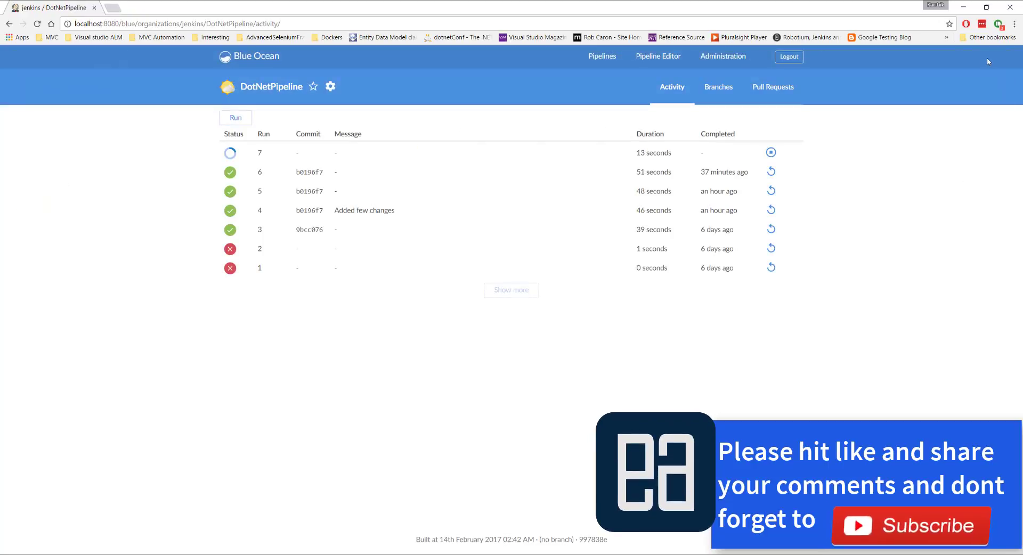